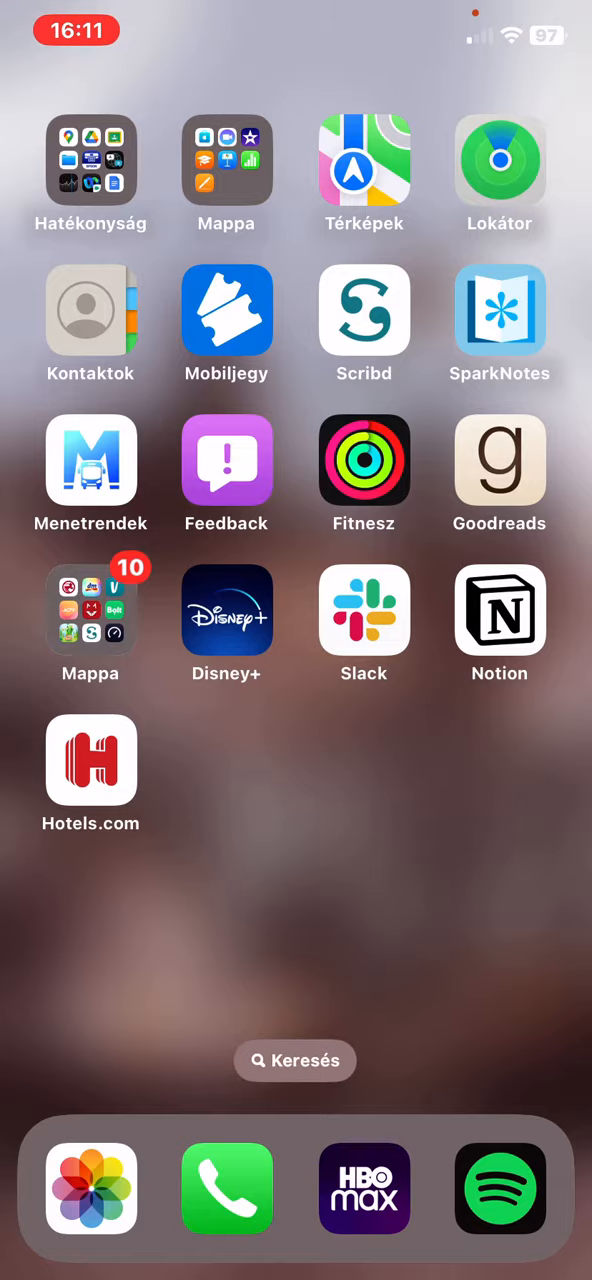
Launch the Hotels.com app to reach its home page with destination search
click(90, 760)
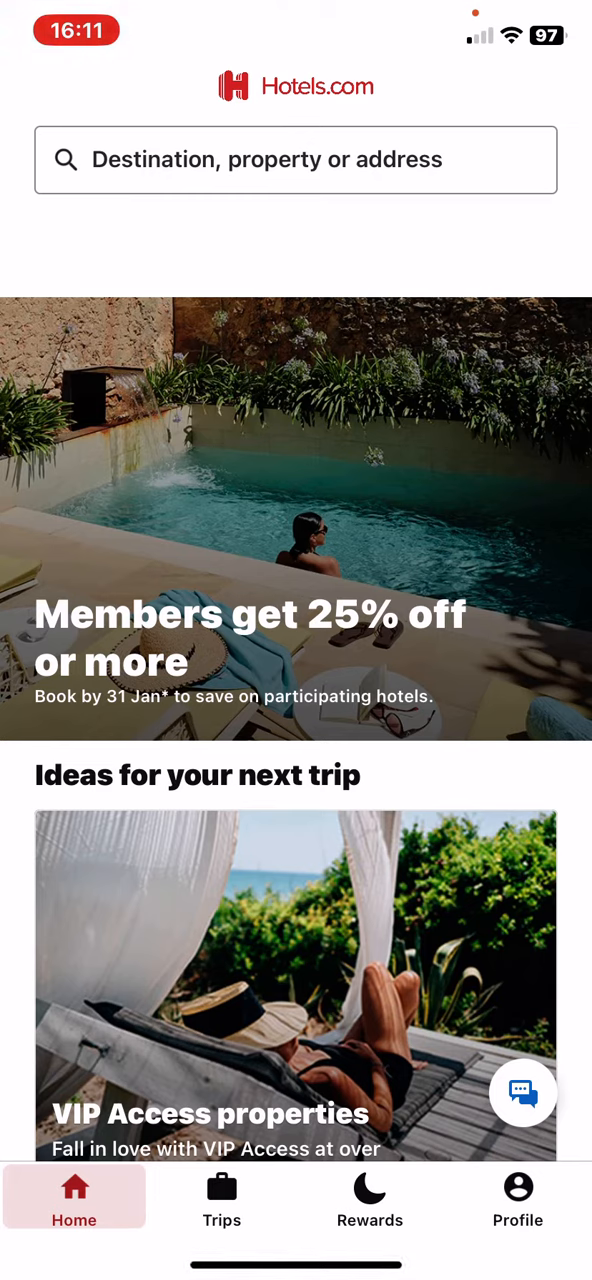
click(516, 1196)
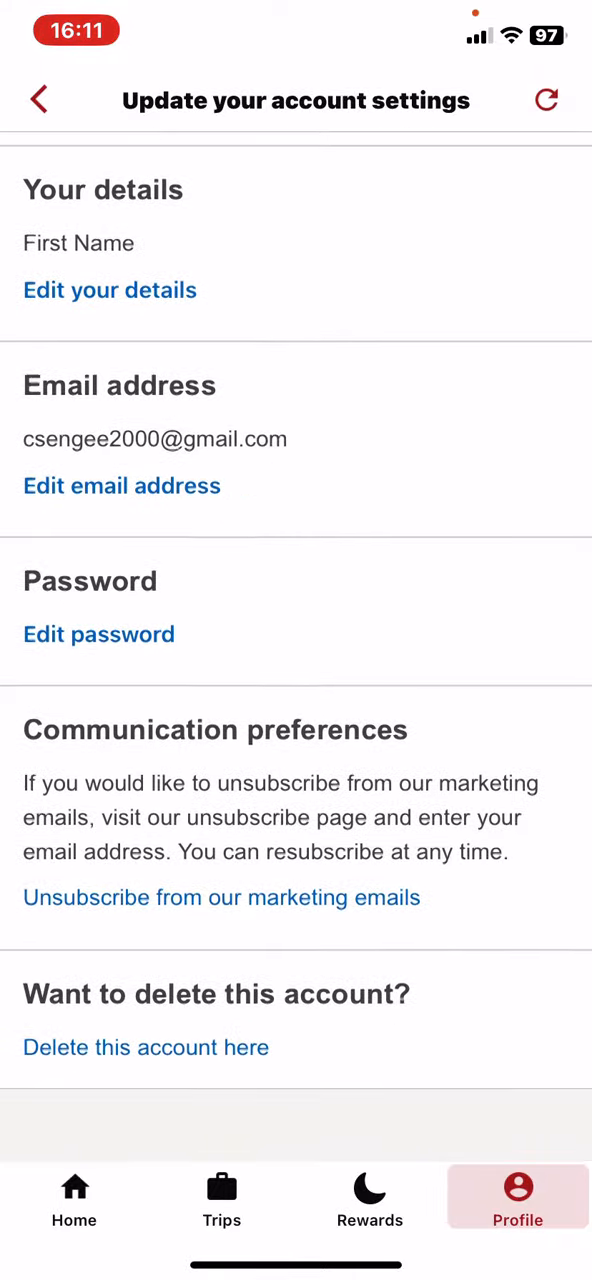
scroll(down, 3)
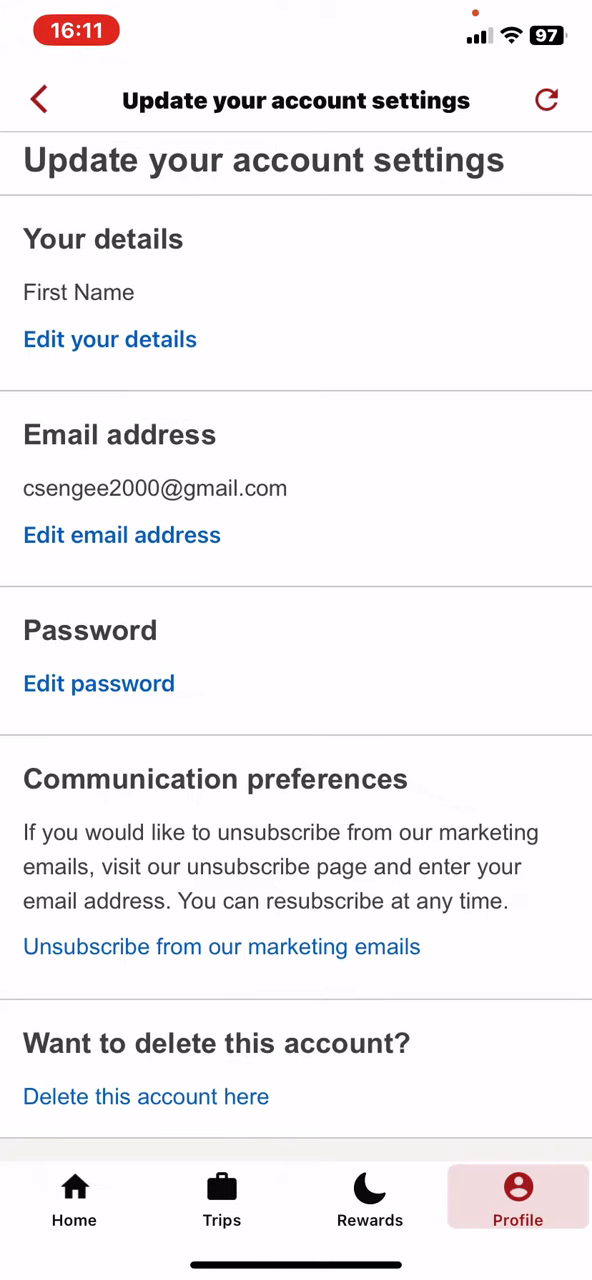
scroll(up, 3)
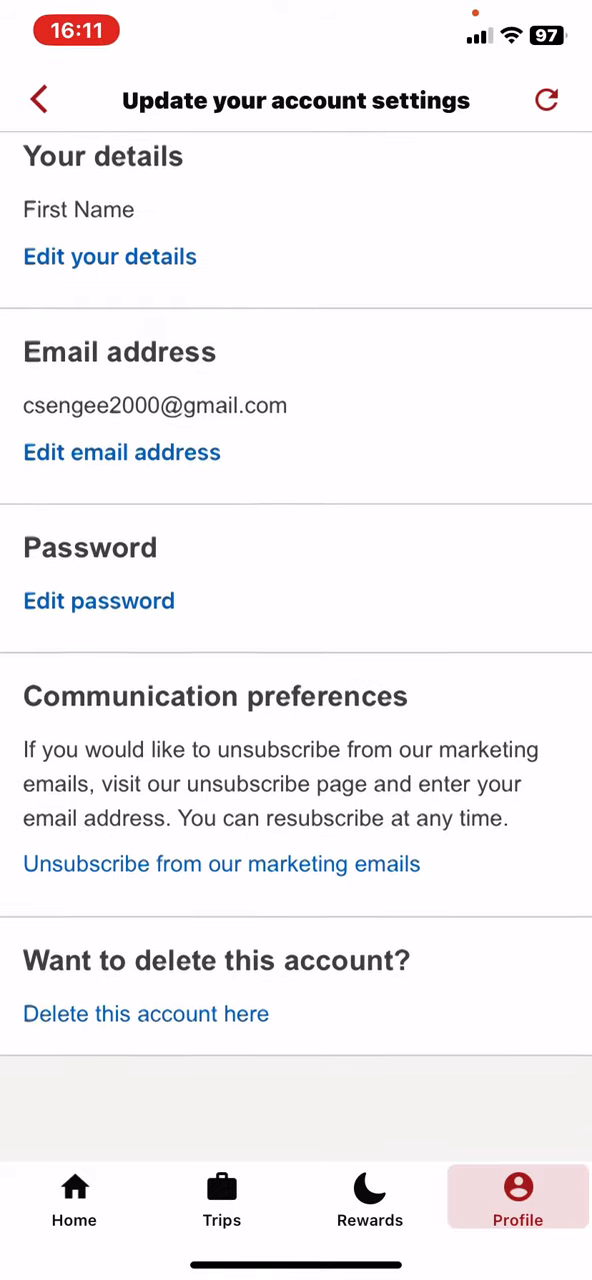
scroll(up, 3)
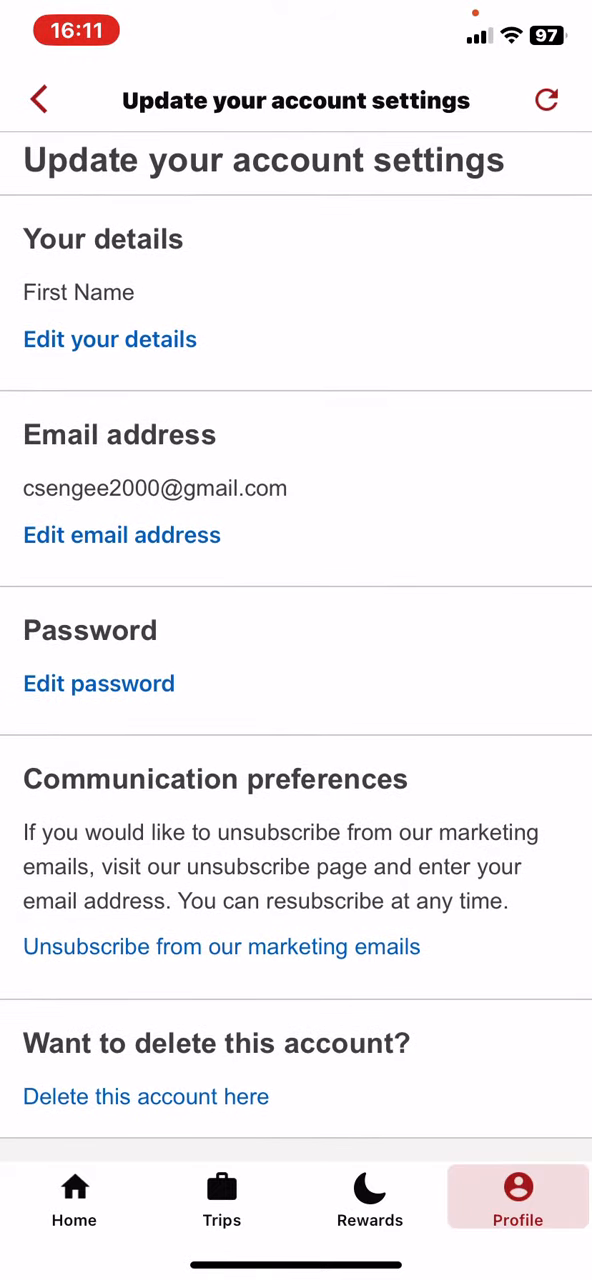